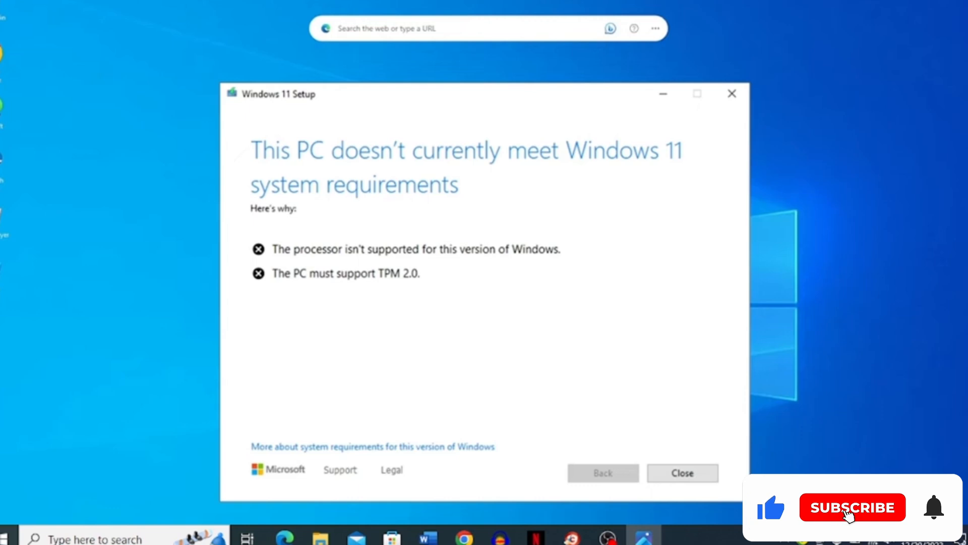
Step: Close the 'This PC doesn't meet system requirements' warning in Windows 11 Setup
{"action": "left_click", "coordinate": [852, 507]}
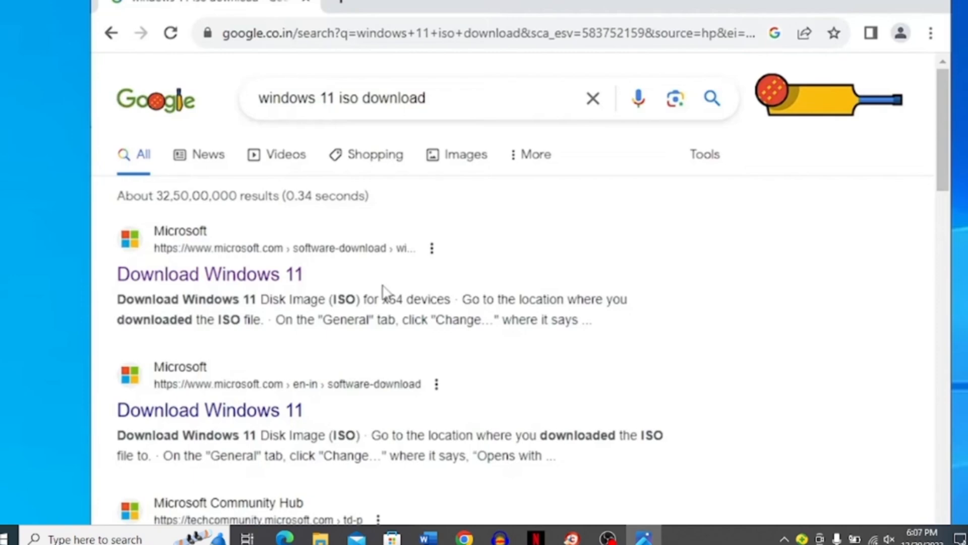
Step: Go to Microsoft's Download Windows 11 page from the search results
{"action": "left_click", "coordinate": [208, 273]}
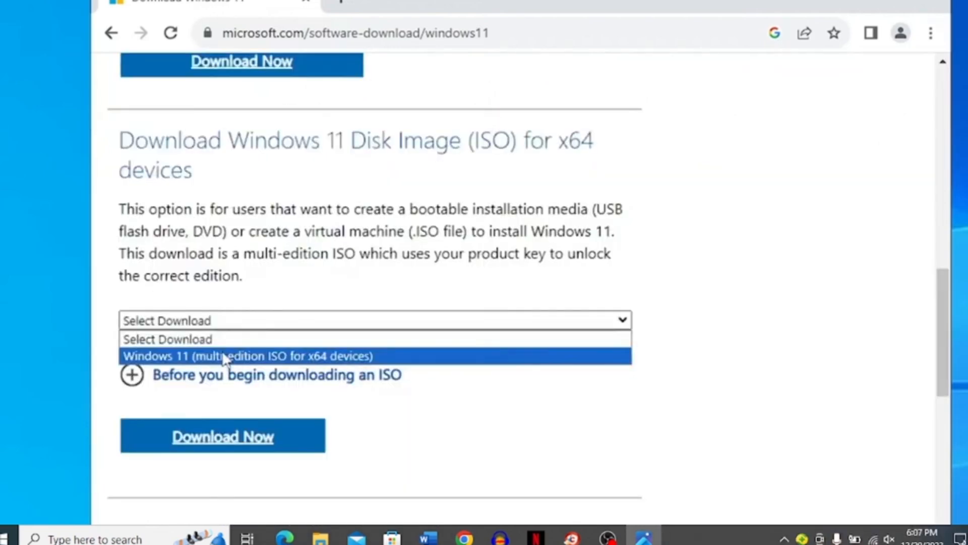
Step: Request the Windows 11 multi-edition x64 ISO with Download Now
{"action": "left_click", "coordinate": [222, 435]}
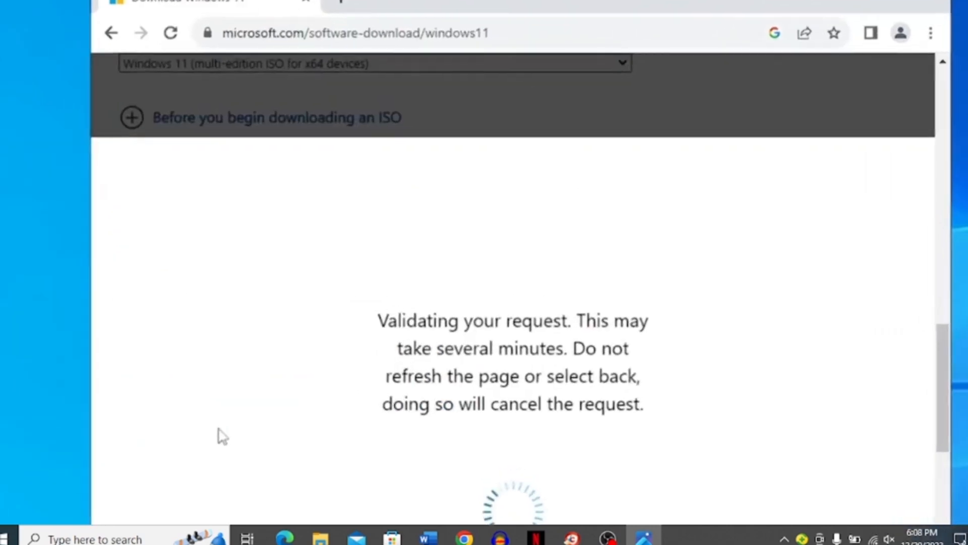
{"action": "left_click", "coordinate": [839, 34]}
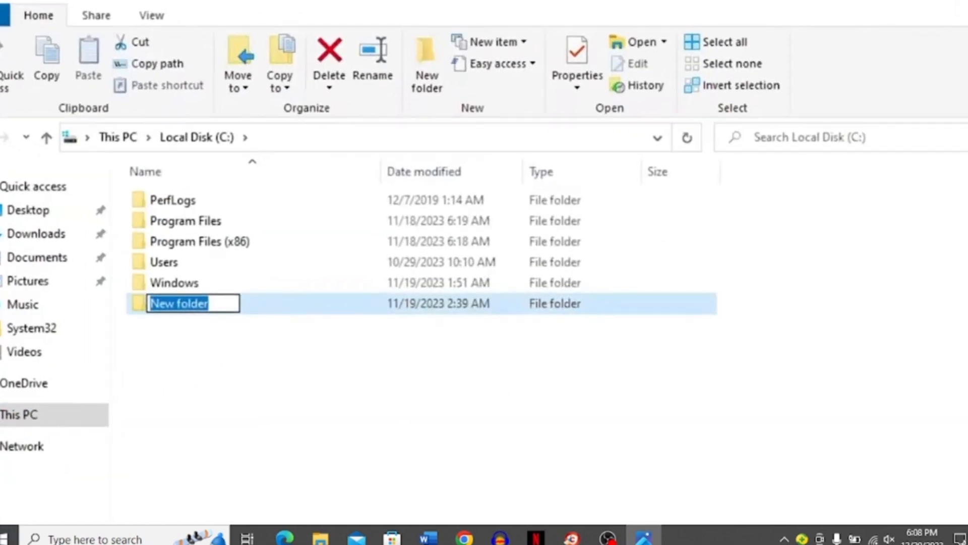
Step: Create a folder named Windows11 on C: and go to Downloads
{"action": "type", "text": "Windows11"}
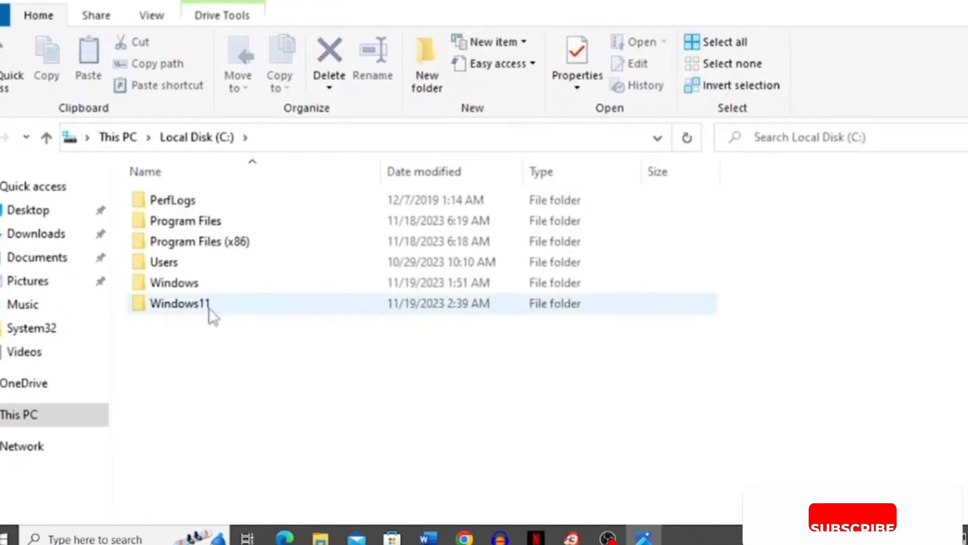
{"action": "left_click", "coordinate": [36, 233]}
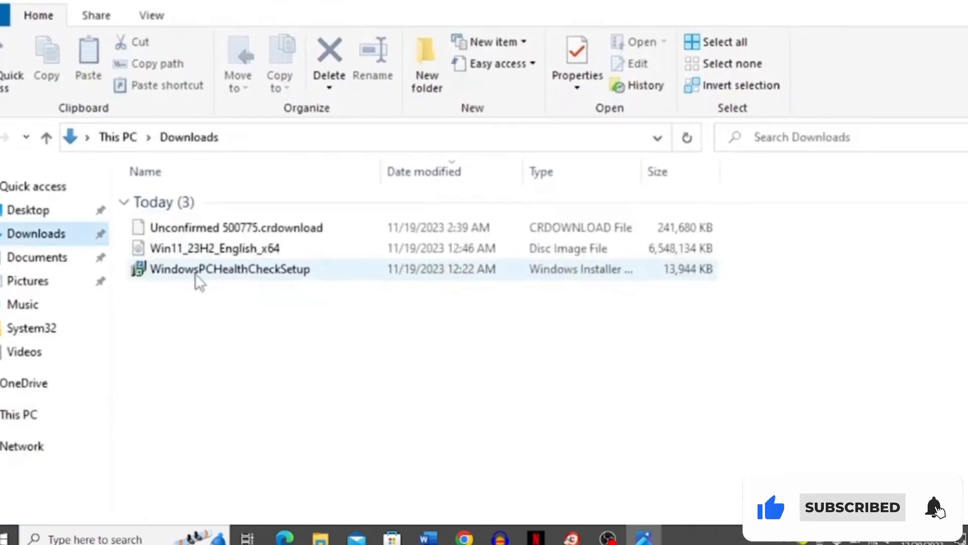
Step: Mount the Win11_23H2_English_x64 disc image and enter the C:\Windows11 folder for its files
{"action": "right_click", "coordinate": [215, 247]}
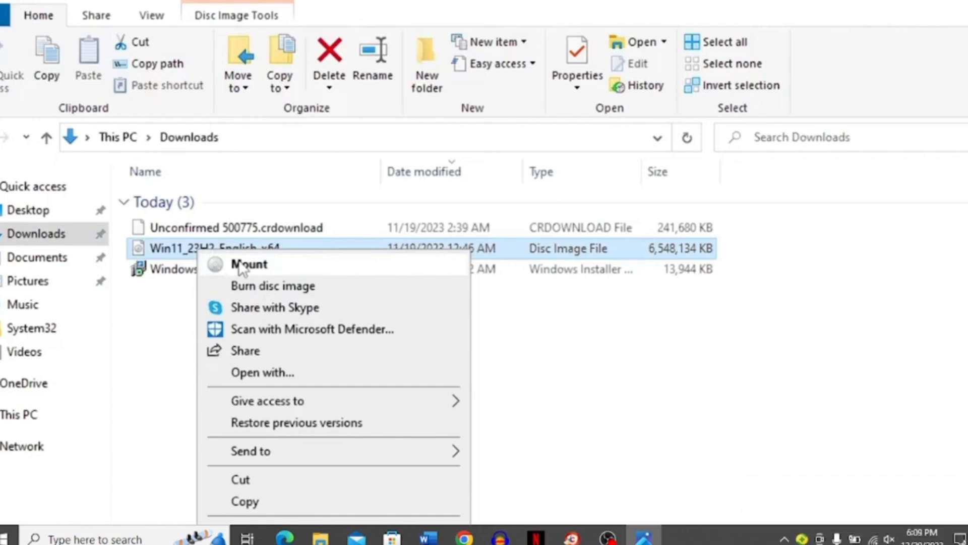
{"action": "left_click", "coordinate": [248, 264]}
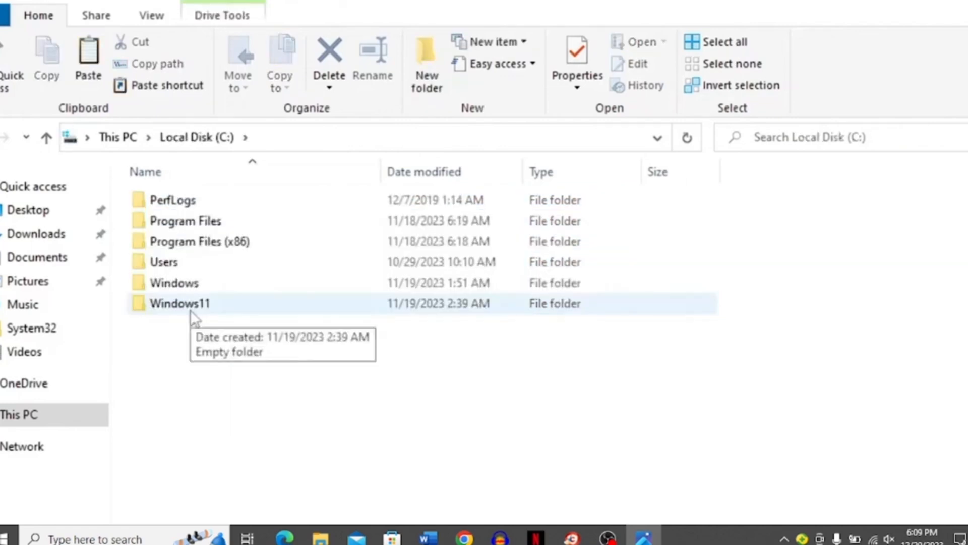
{"action": "double_click", "coordinate": [179, 303]}
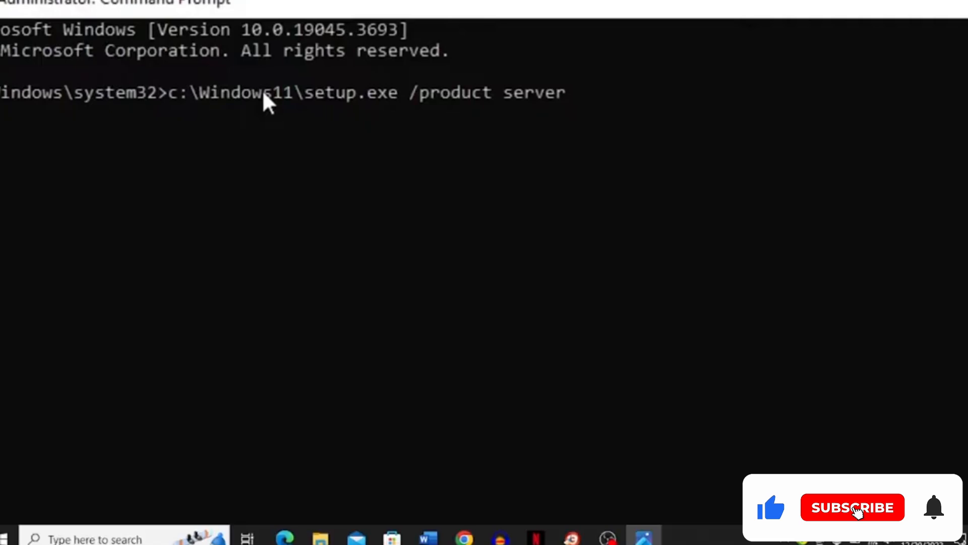
Step: Run c:\Windows11\setup.exe /product server from the admin Command Prompt and continue past updates
{"action": "left_click", "coordinate": [852, 507]}
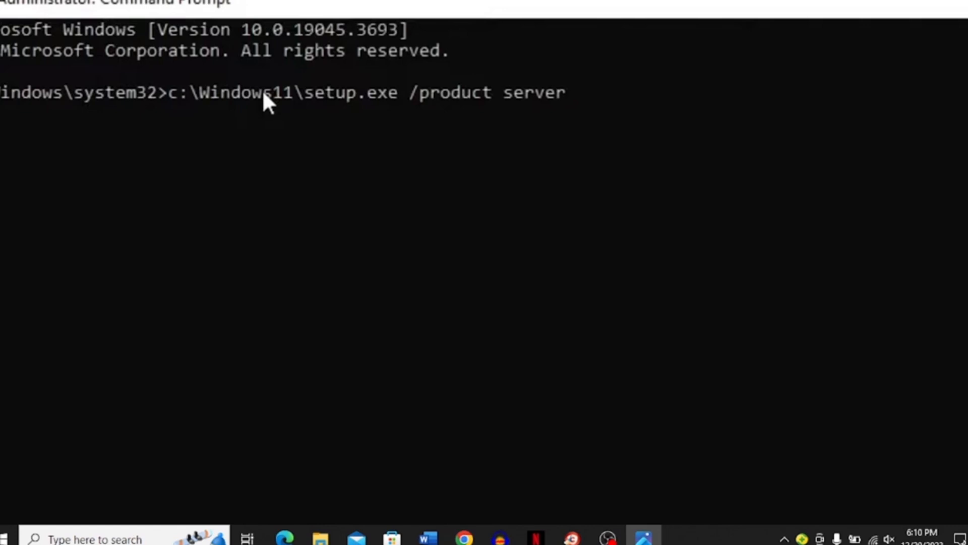
{"action": "key", "text": "Return"}
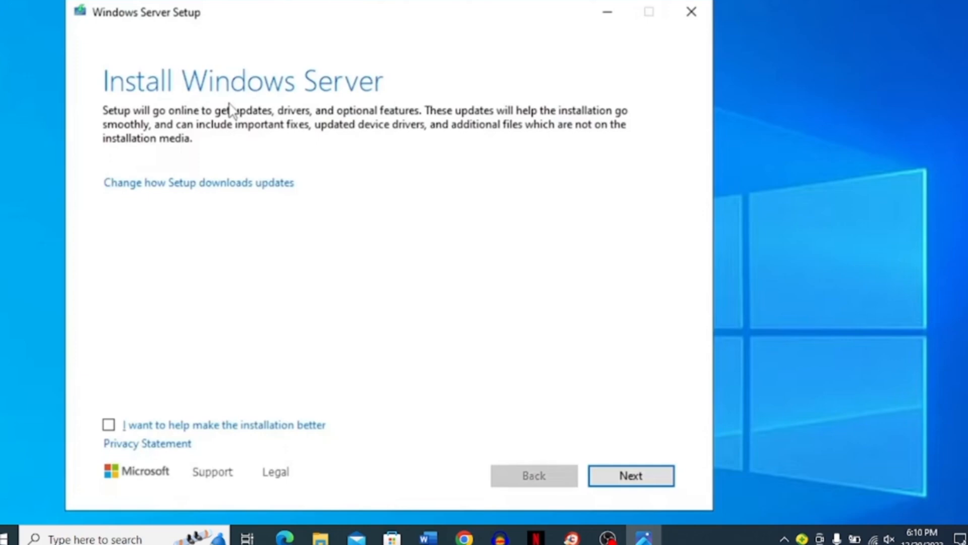
{"action": "left_click", "coordinate": [631, 475]}
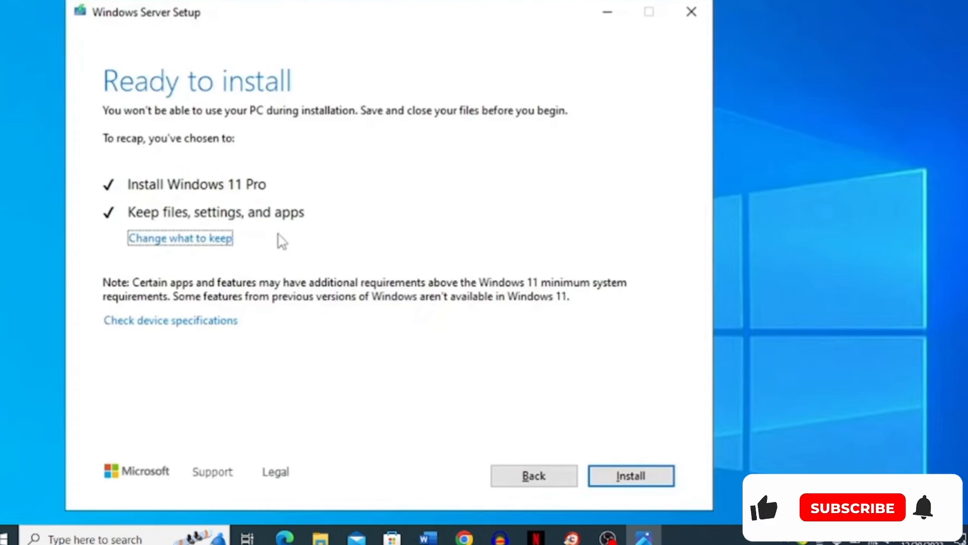
Step: Start the Windows Server installation, reaching 1% complete
{"action": "left_click", "coordinate": [630, 475]}
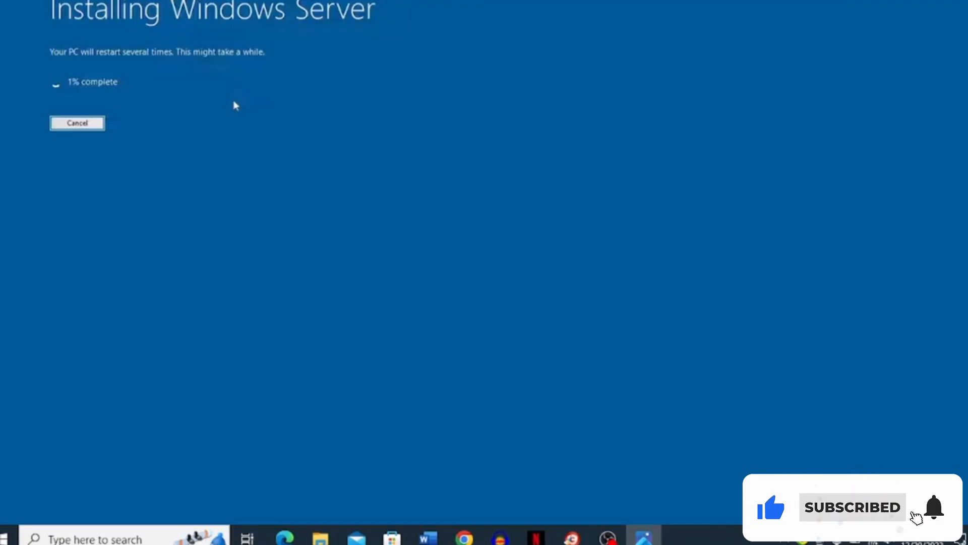